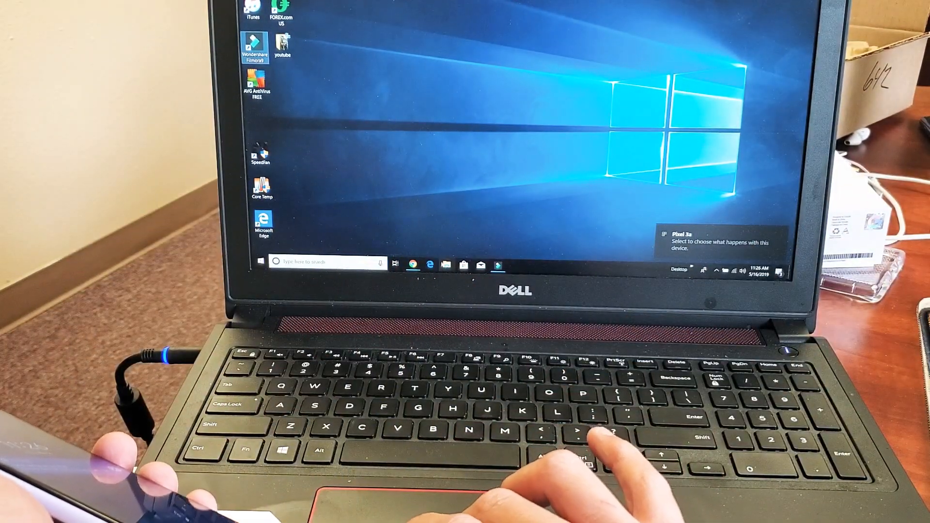
- Open File Explorer from the taskbar and show the Pixel 3a's contents
right_click(447, 265)
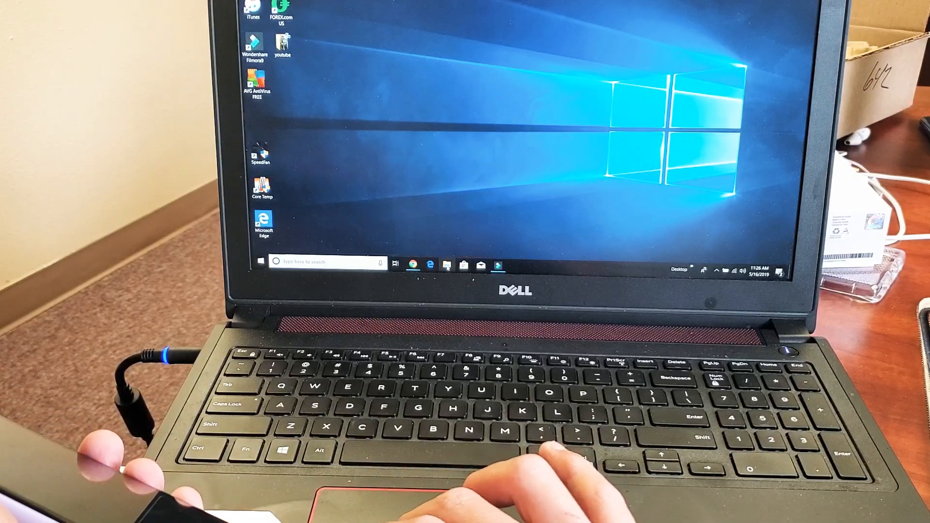
click(446, 264)
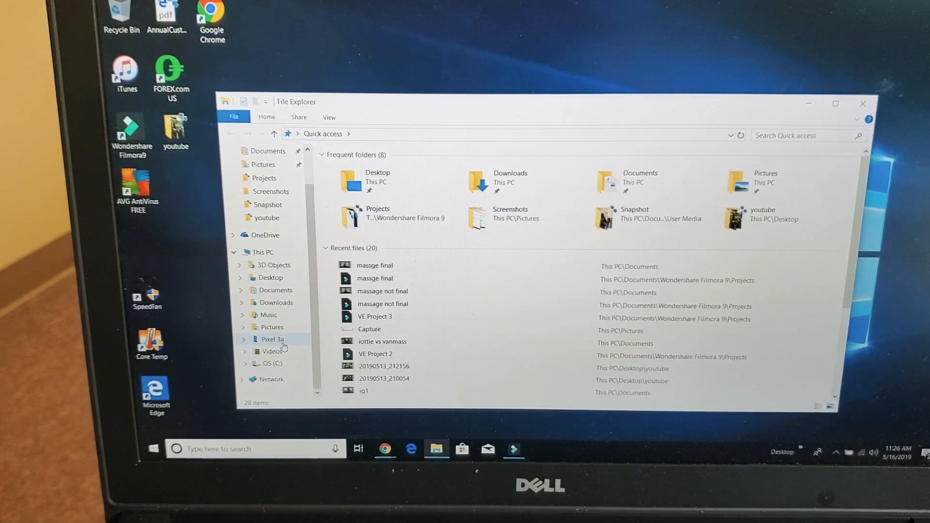
click(272, 338)
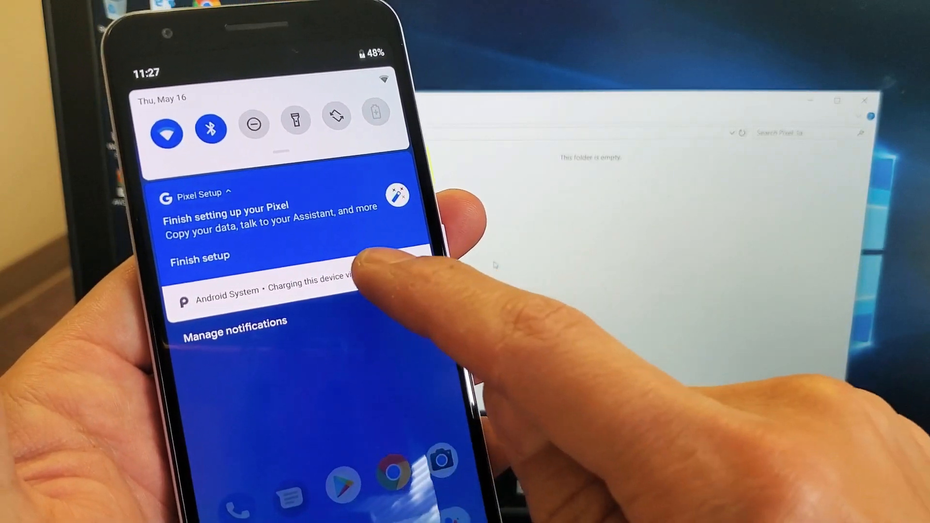
- Expand the 'Charging this device via USB' notification and open its USB options for File Transfer
click(279, 291)
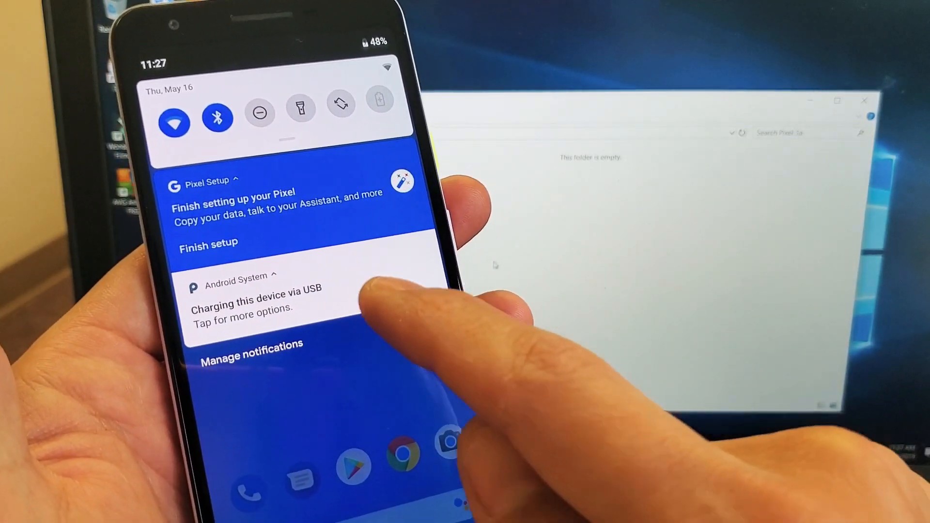
click(256, 302)
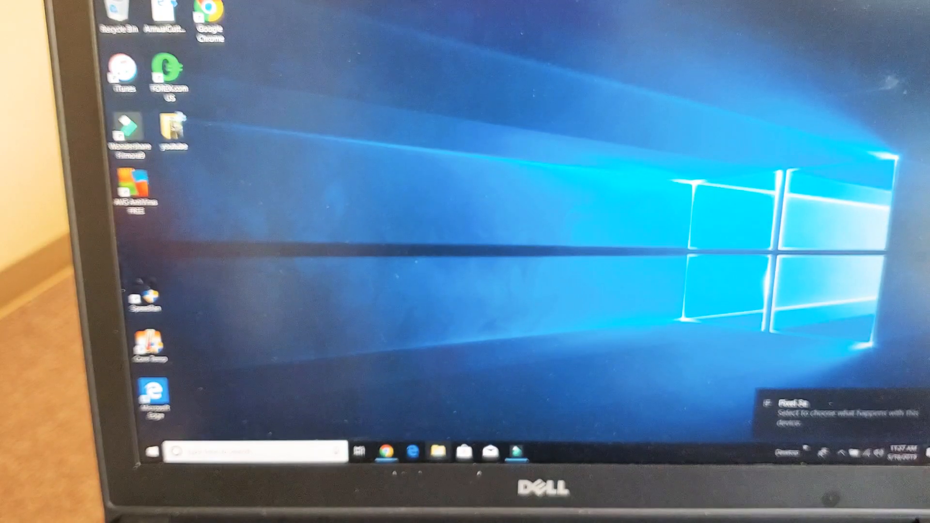
- Reopen File Explorer and browse Pixel 3a > Internal shared storage > DCIM
click(437, 451)
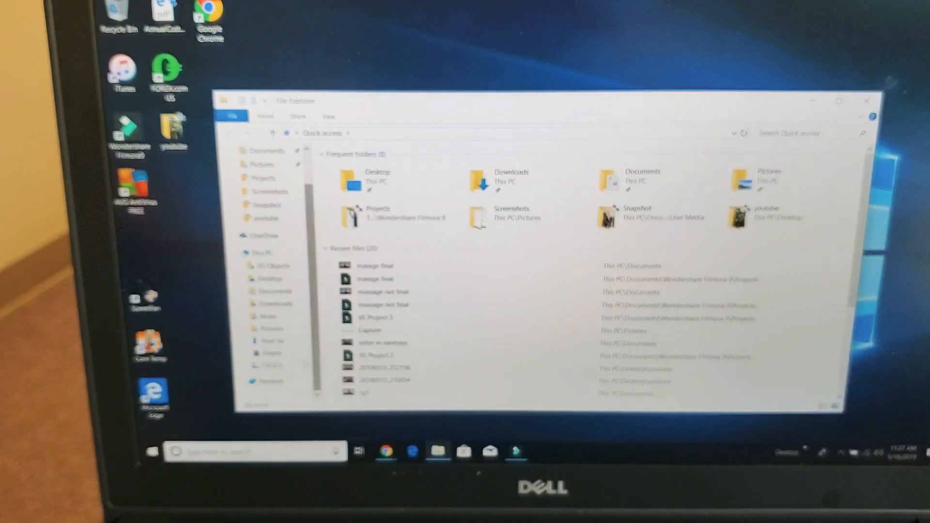
click(270, 341)
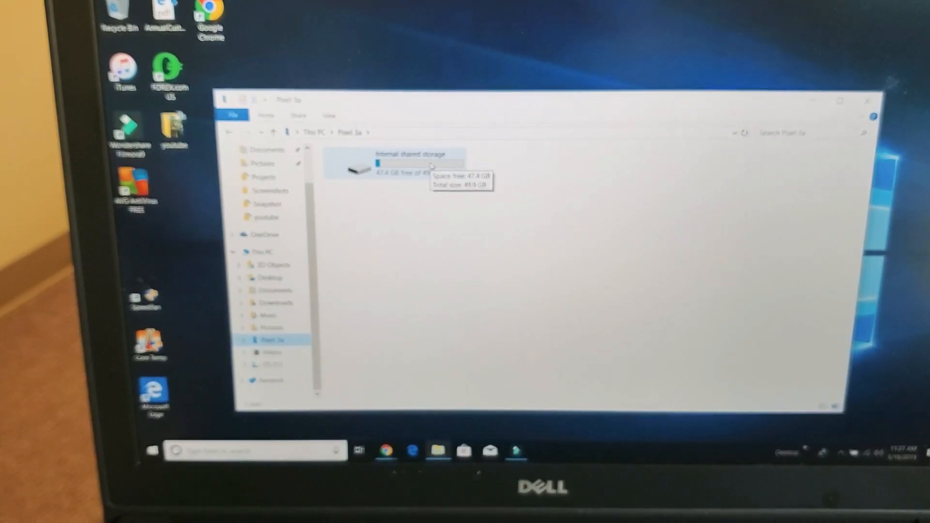
double_click(409, 169)
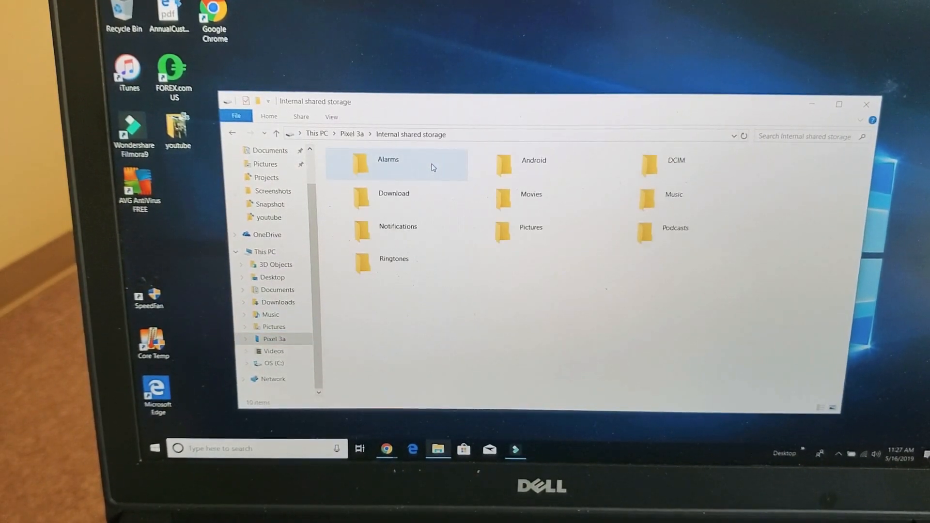
click(676, 164)
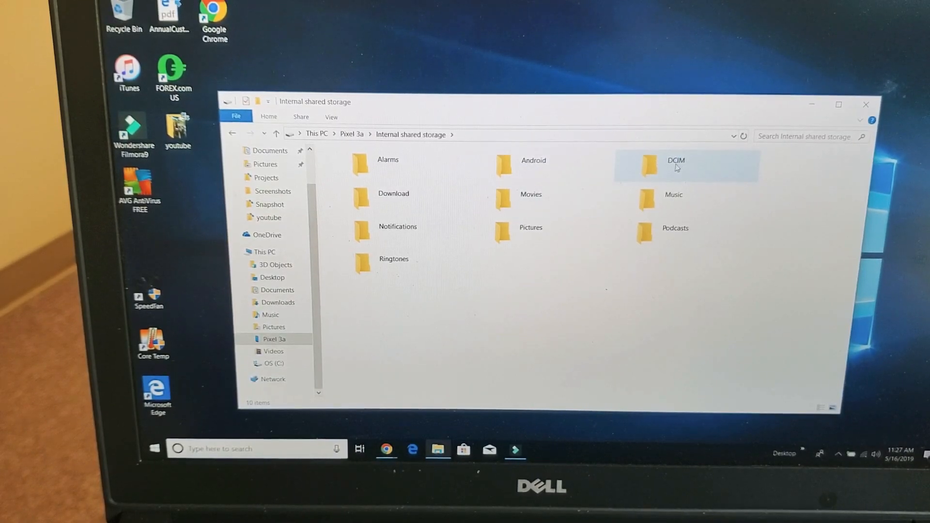
double_click(675, 166)
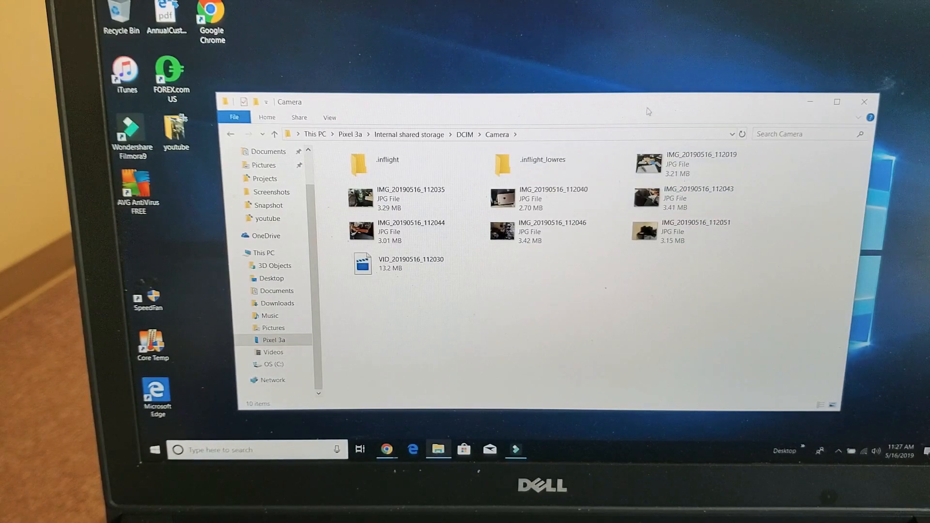
- Select IMG_20190516_112019 and other camera photos and drag them onto the desktop
click(702, 158)
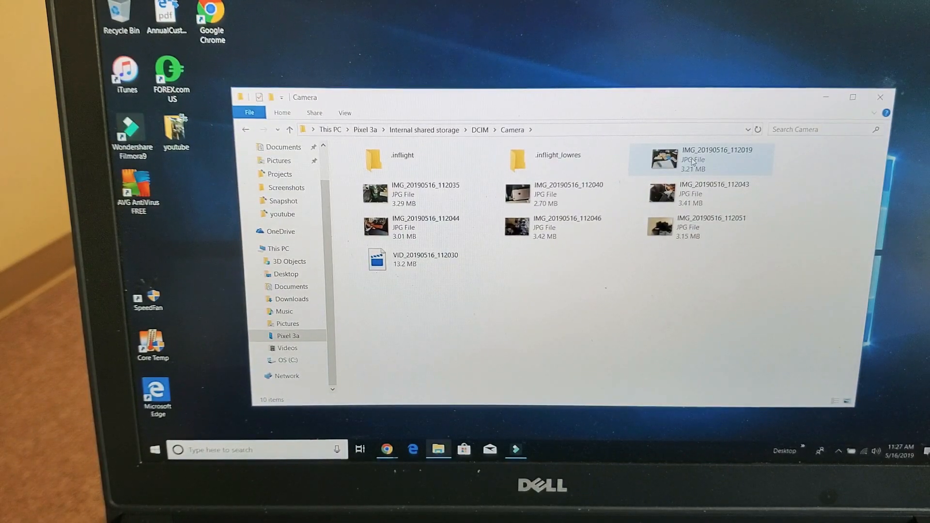
click(697, 226)
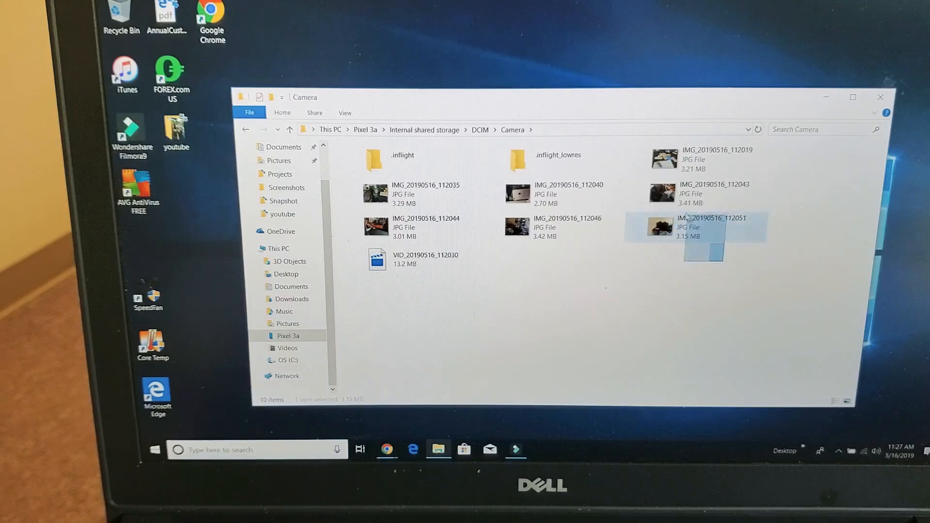
drag(696, 226, 616, 59)
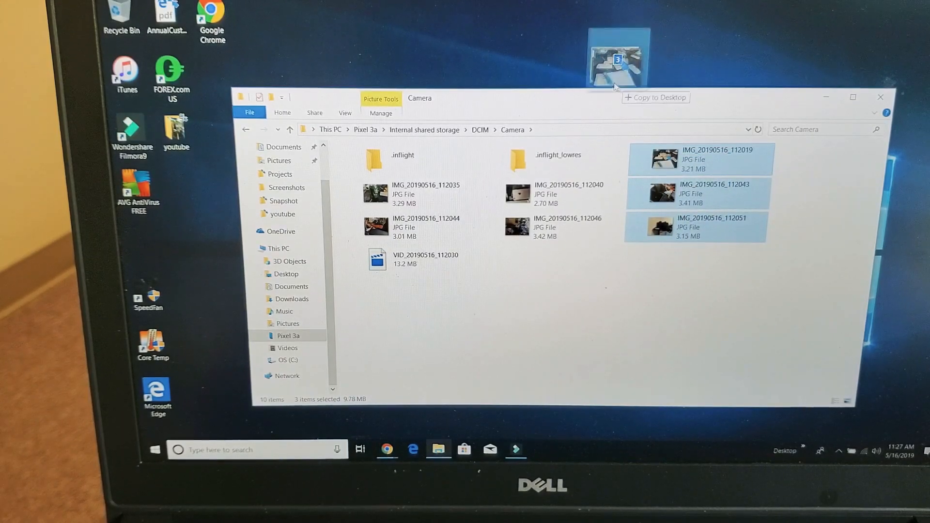